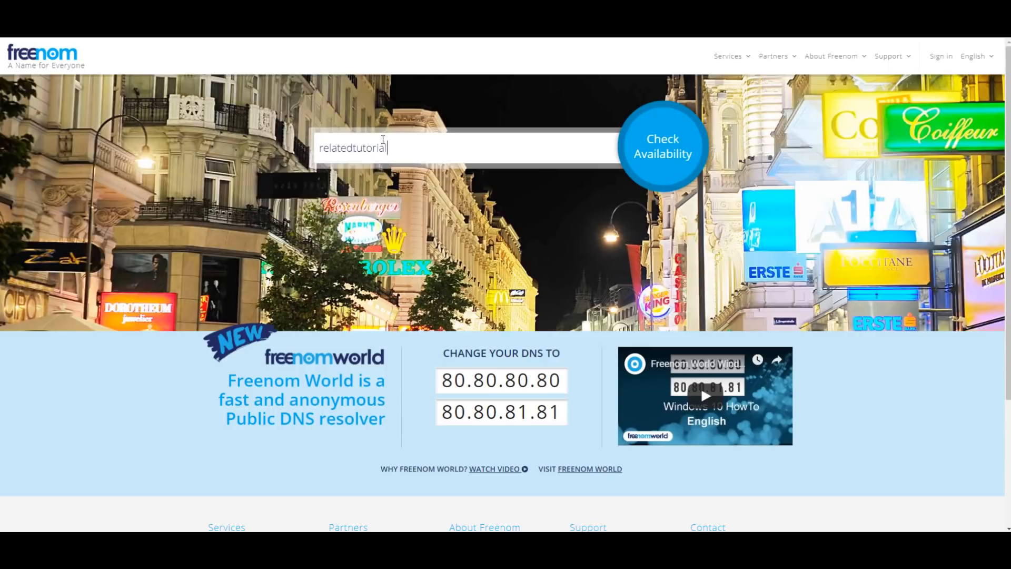
- Search relatedtutorialdomain, add its free .tk version to the cart, and check out
type("domain")
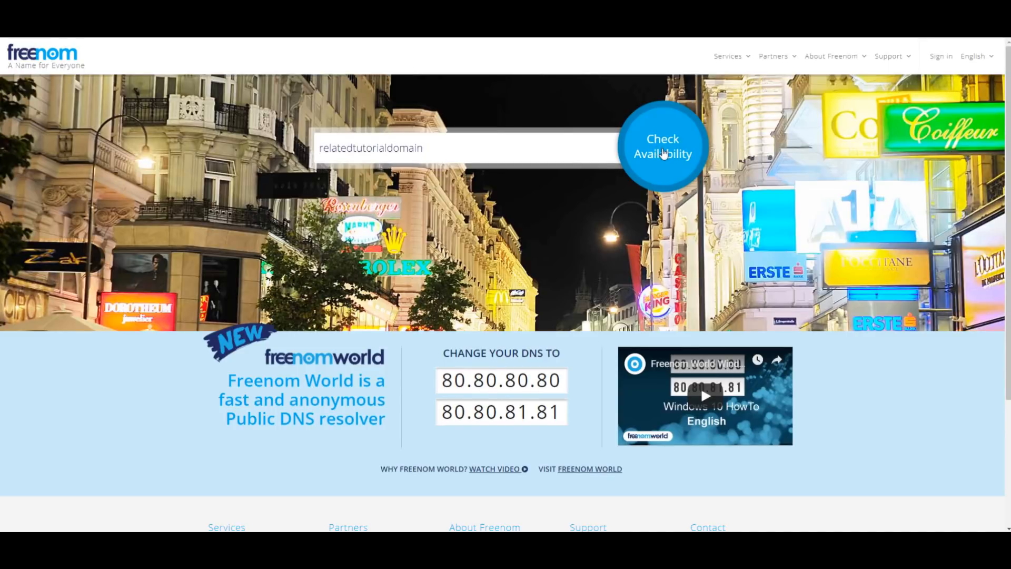
left_click(662, 146)
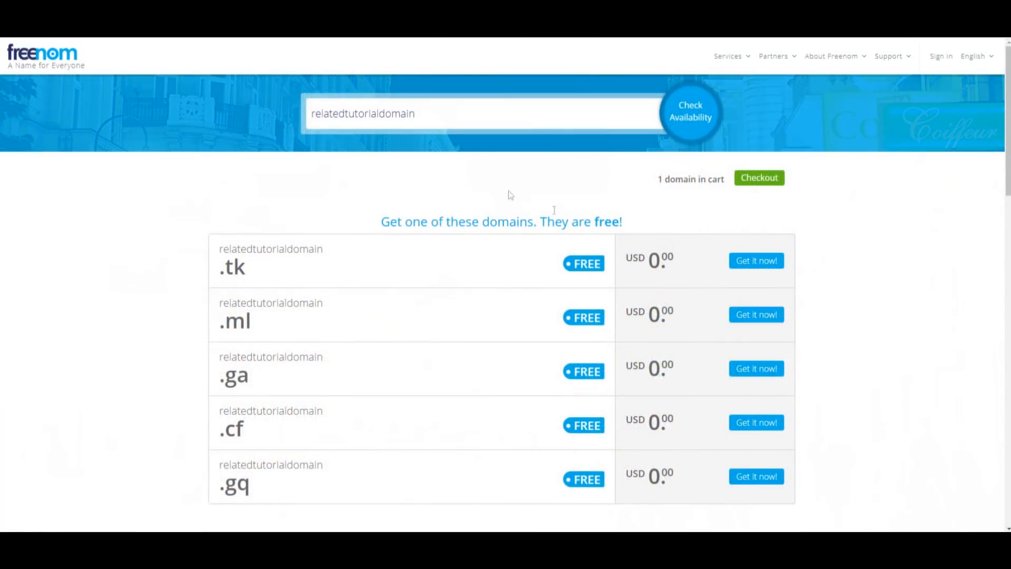
mouse_move(767, 273)
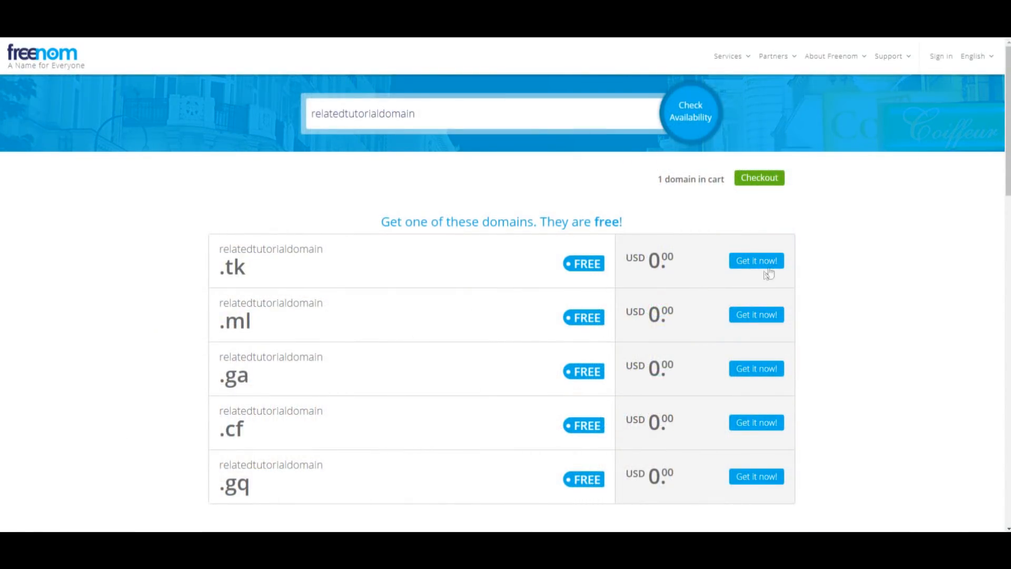
left_click(755, 260)
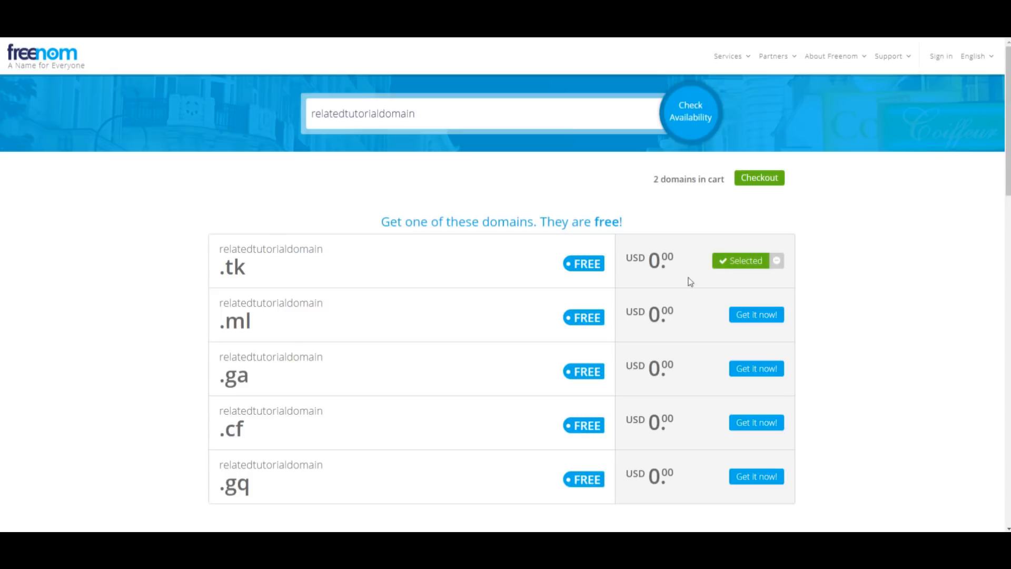
left_click(759, 178)
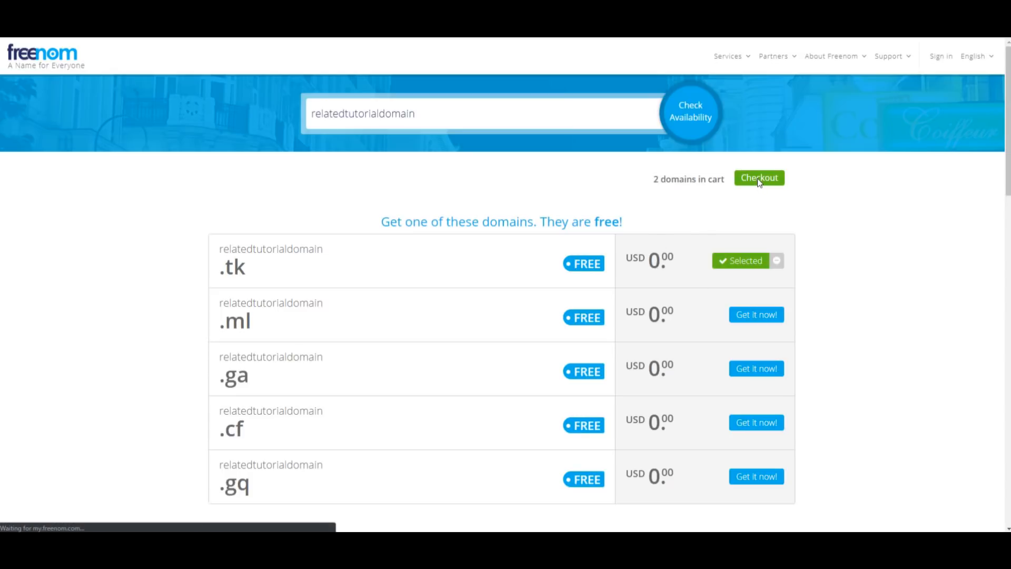
- Drop relatedtestdomain.tk, set relatedtutorialdomain.tk to '12 Months @ FREE', and show DNS options
left_click(759, 177)
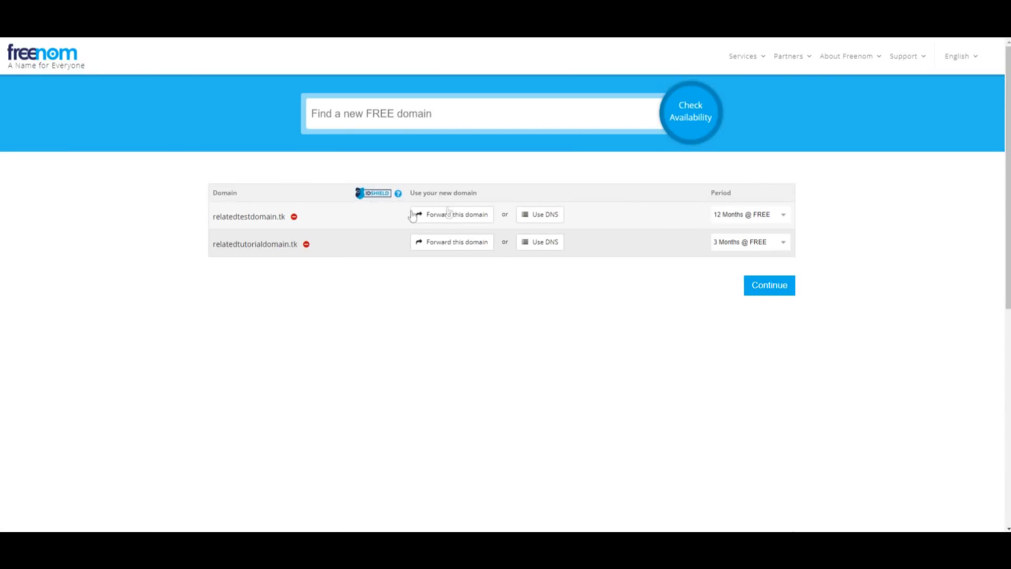
left_click(294, 216)
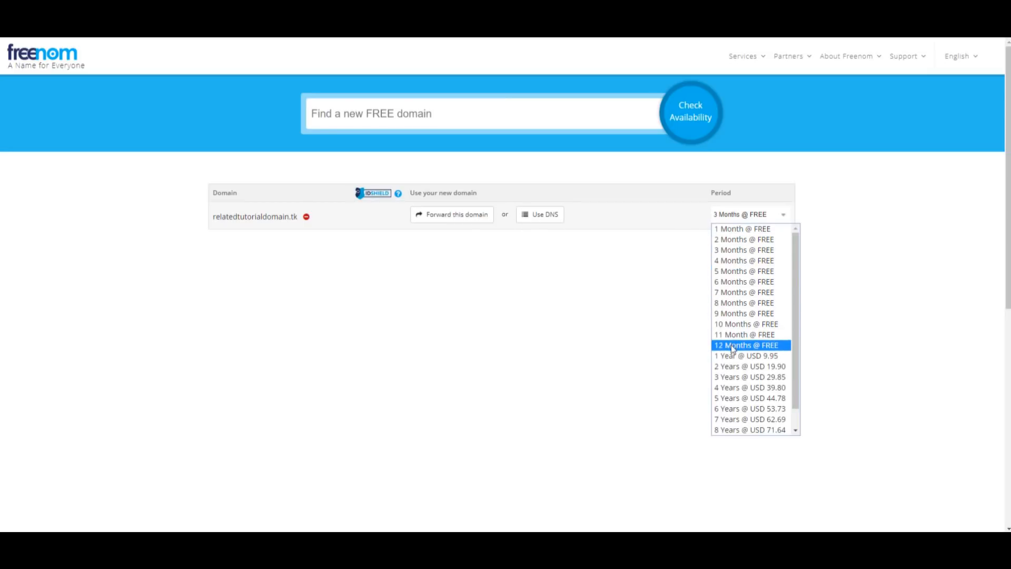
left_click(743, 345)
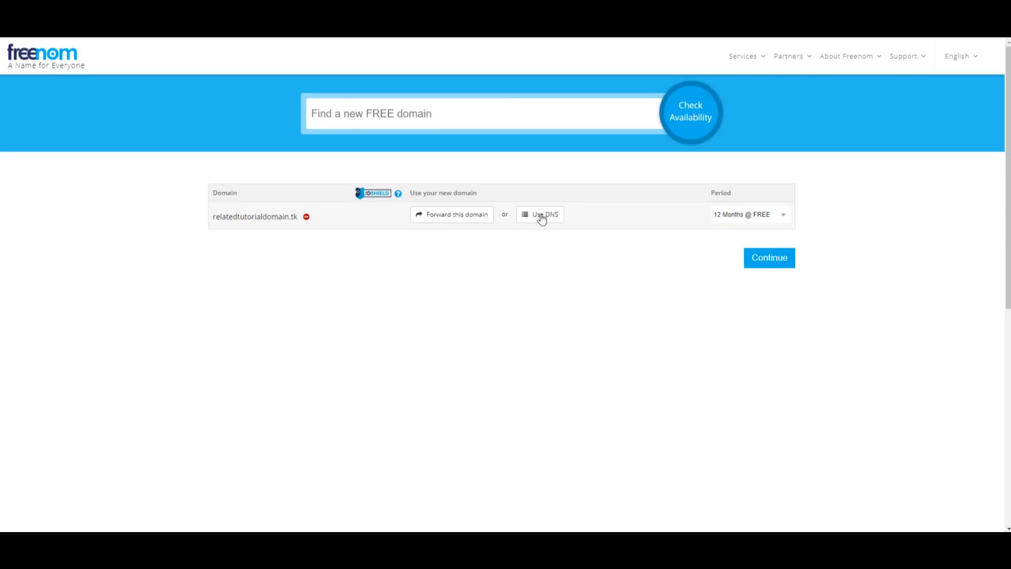
left_click(540, 214)
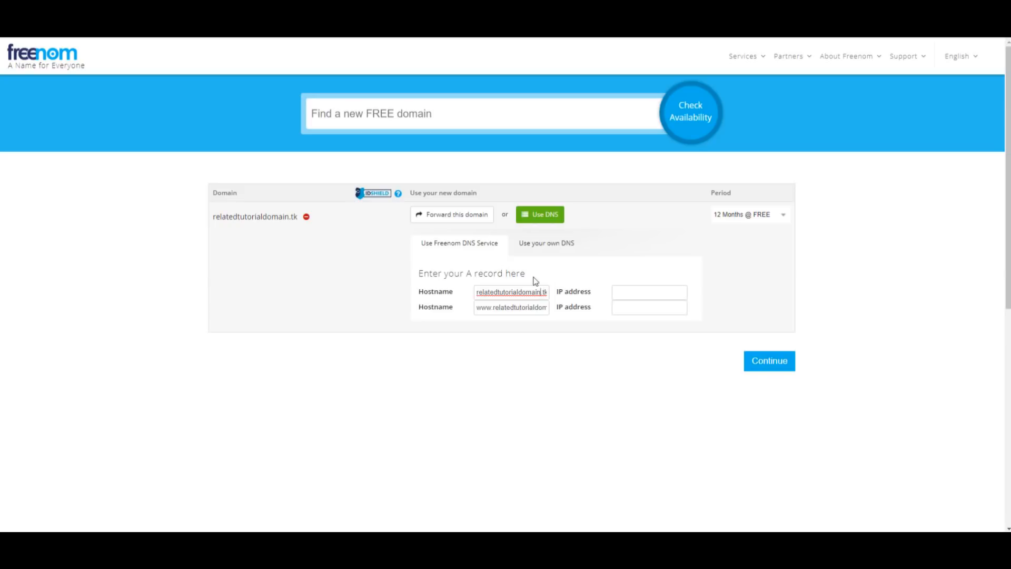
mouse_move(546, 247)
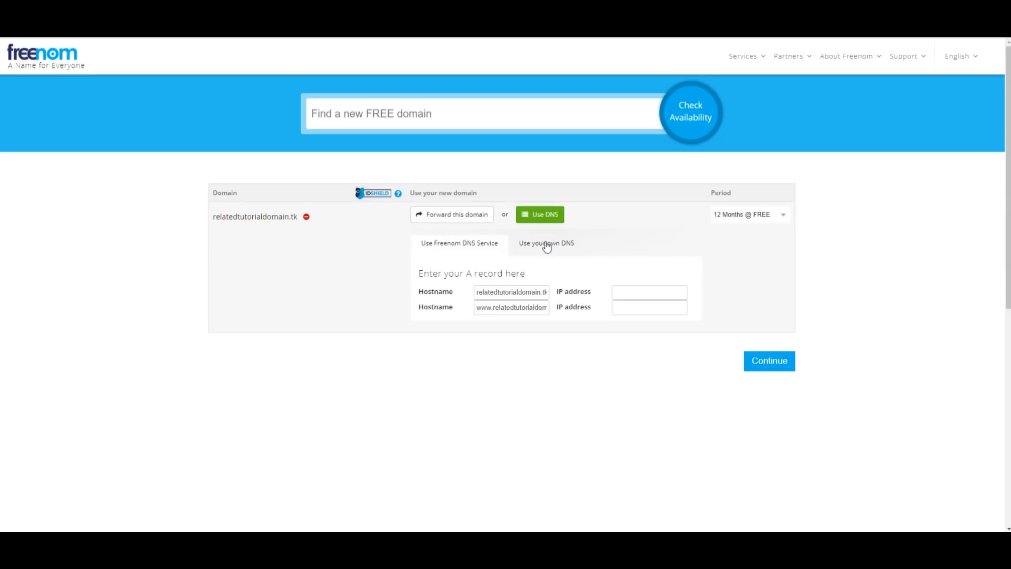
- Use custom nameservers hal.ns.cloudflare.com and linda.ns.cloudflare.com for relatedtutorialdomain.tk
left_click(546, 243)
type("hal.ns.cloudflare")
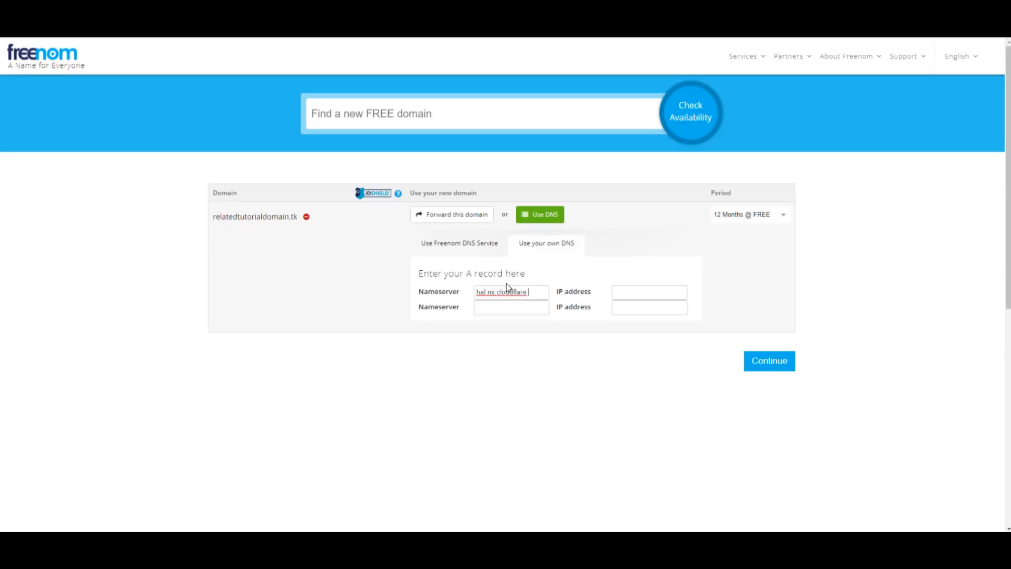
type(".com")
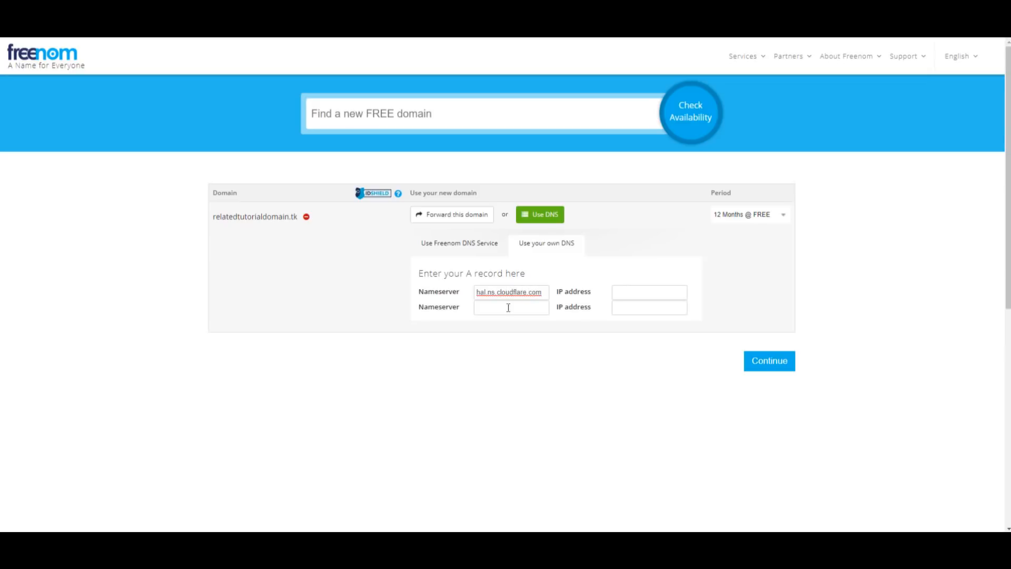
type("melinda.ns.cloudfla")
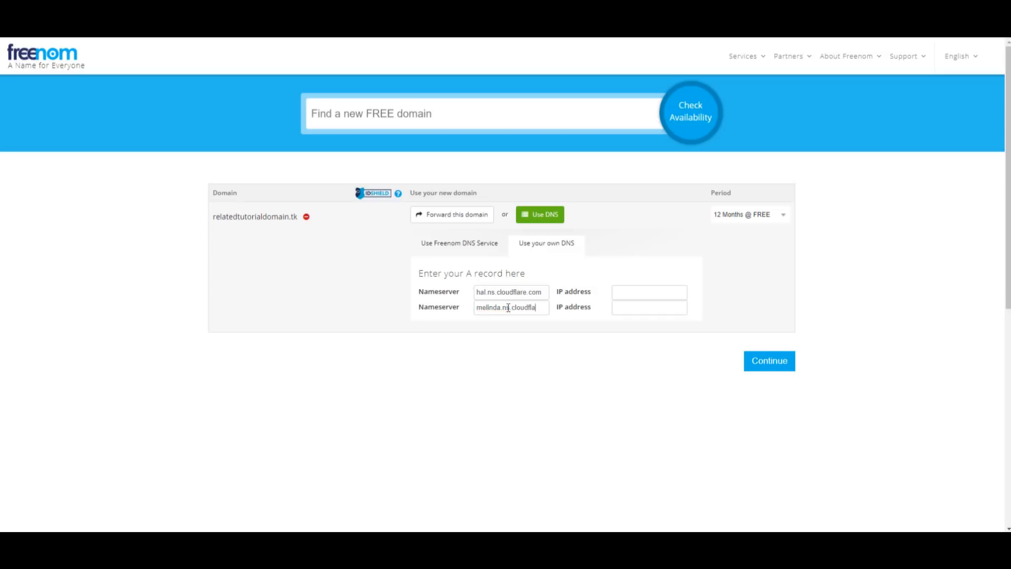
type("linda.ns.cloudflare.com")
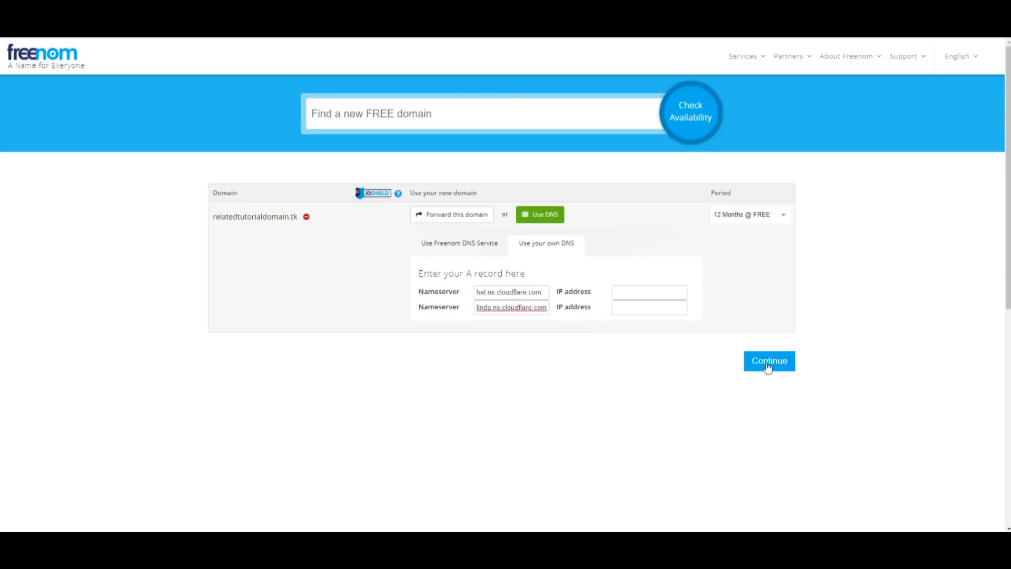
- Continue to the Review & Checkout page showing relatedtutorialdomain.tk at $0.00
left_click(768, 361)
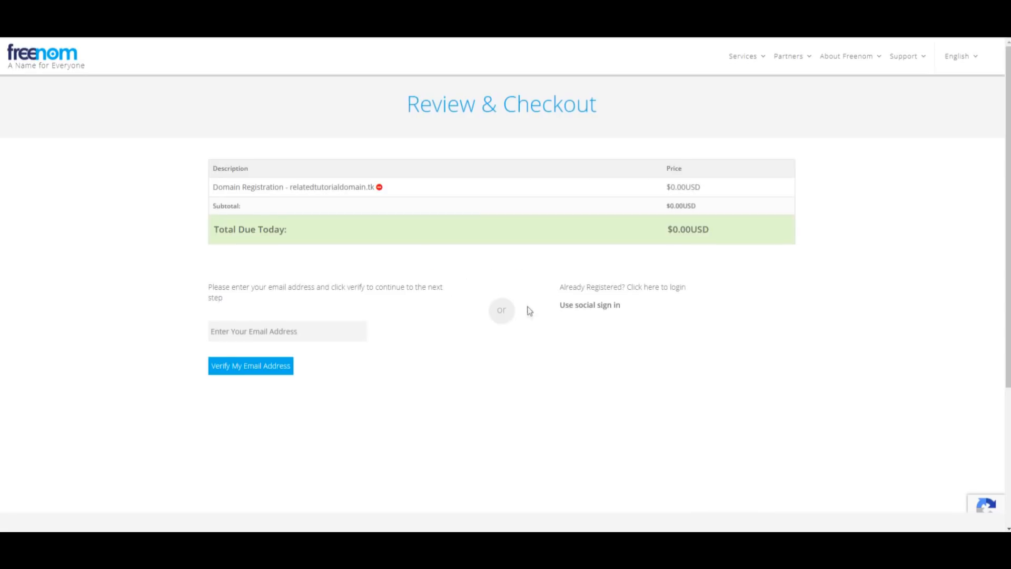
mouse_move(512, 291)
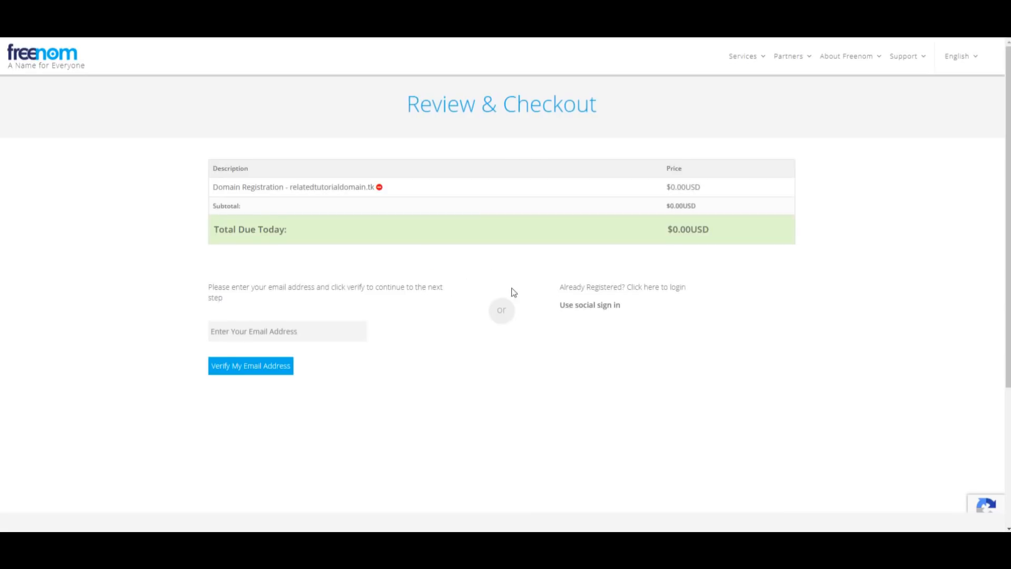
left_click(250, 365)
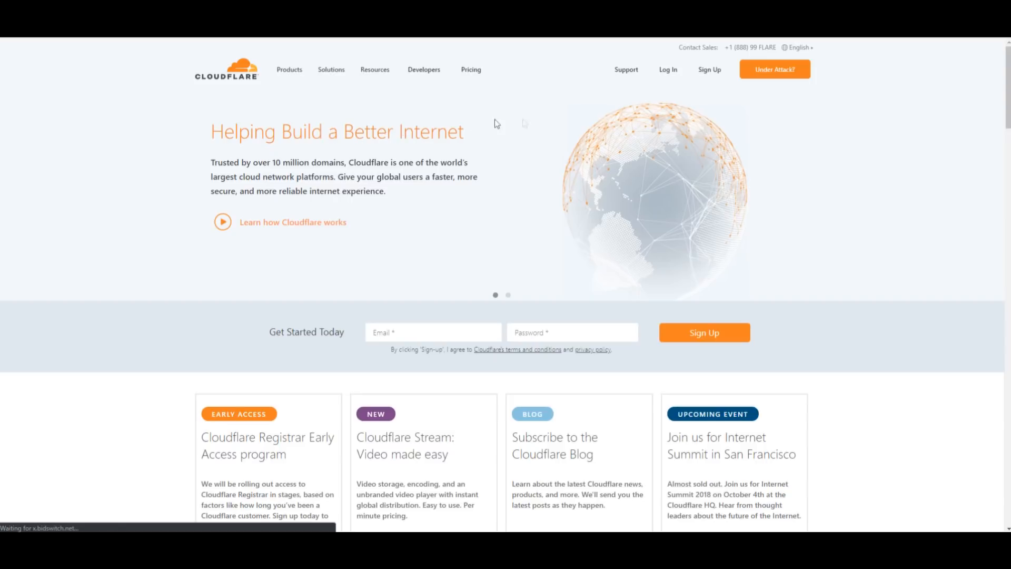
mouse_move(710, 70)
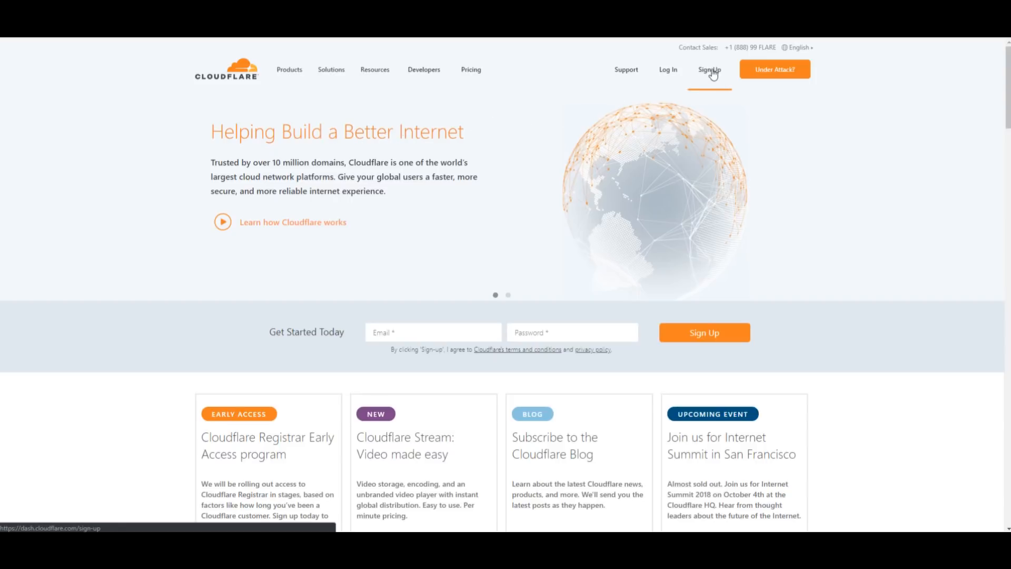
- Sign up for a Cloudflare account from the homepage to reach the empty dashboard
left_click(709, 69)
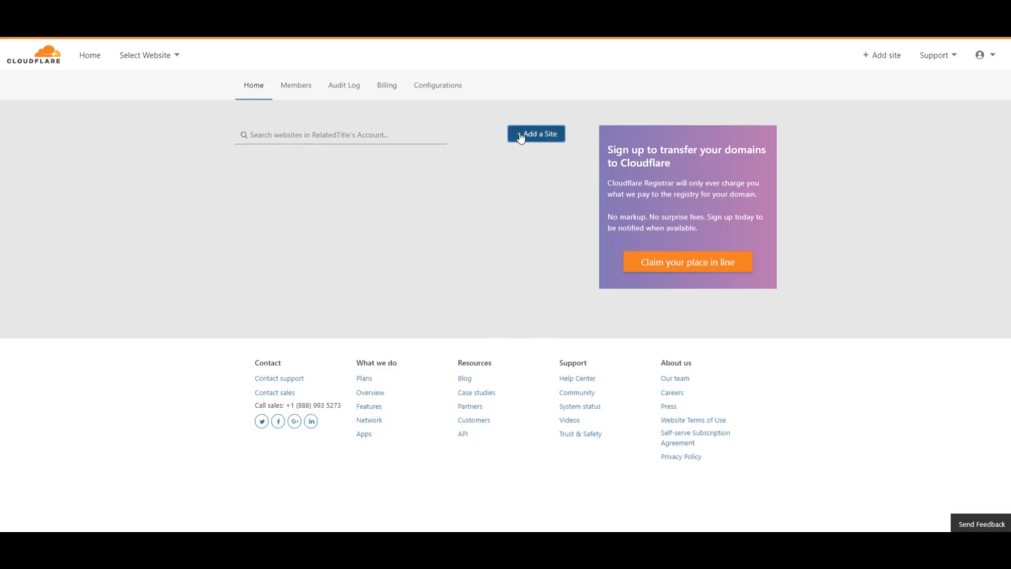
- Add the site relatedtutorialdomain.tk to the Cloudflare account
left_click(536, 133)
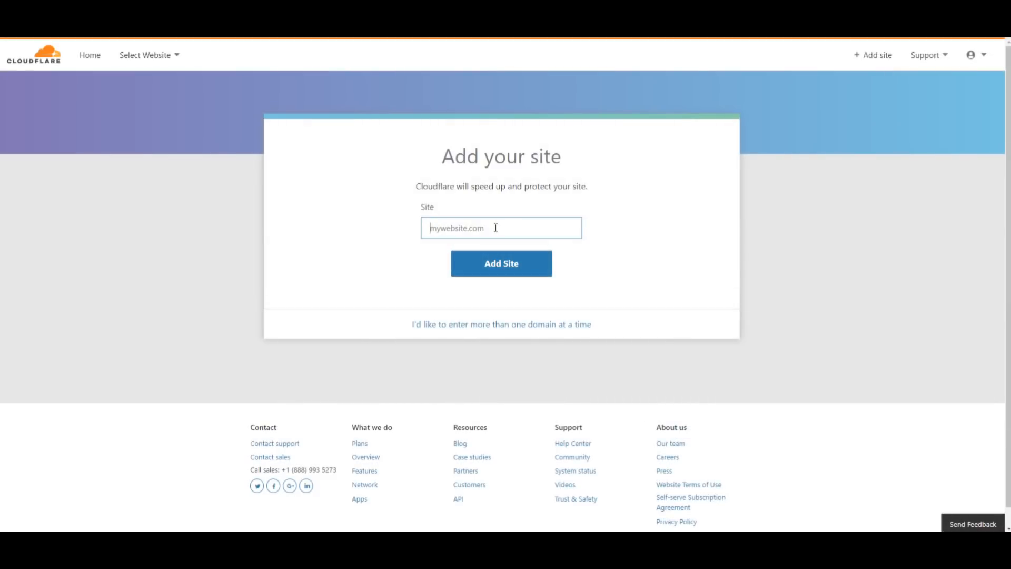
type("related")
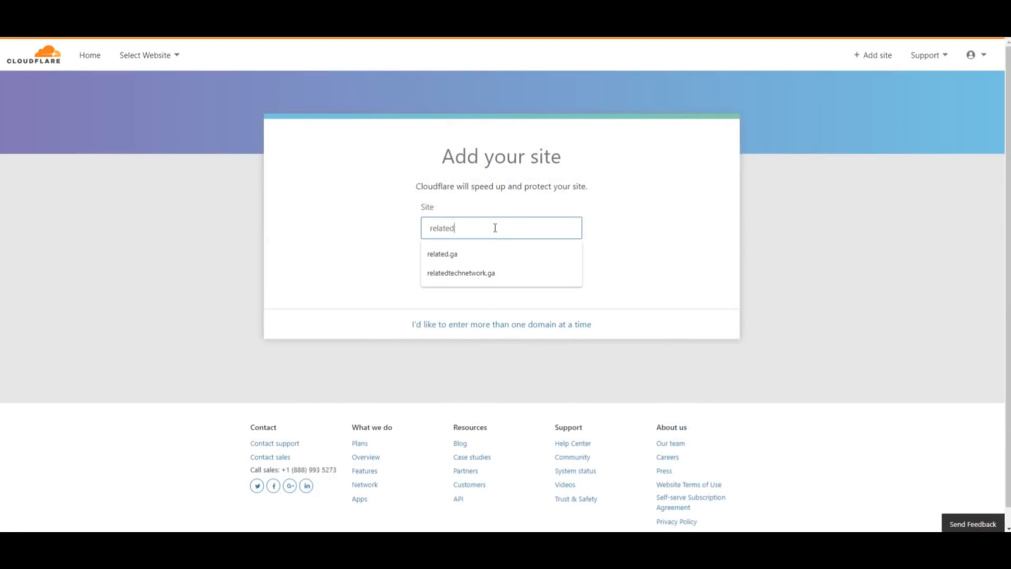
type("tu")
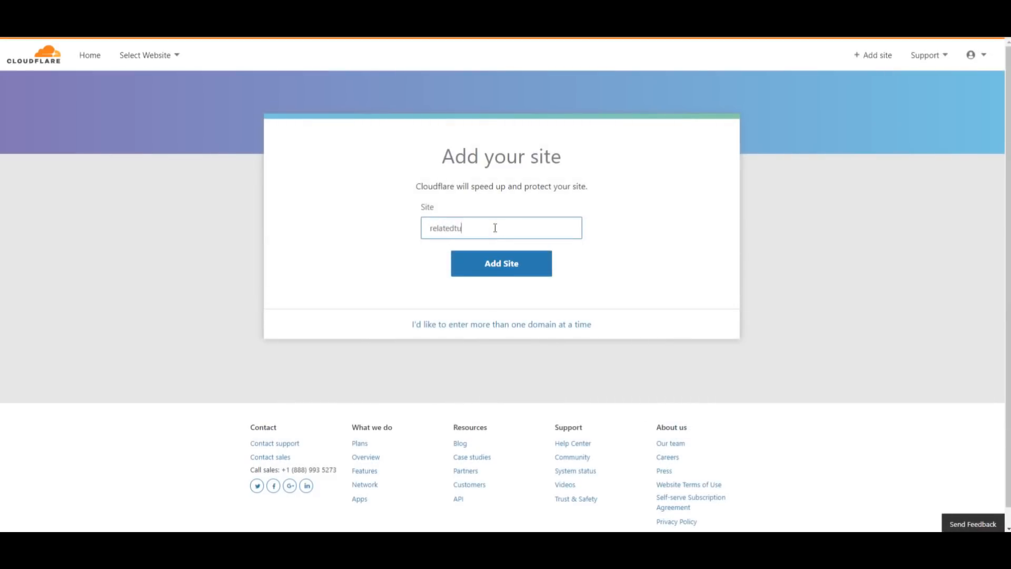
type("torial")
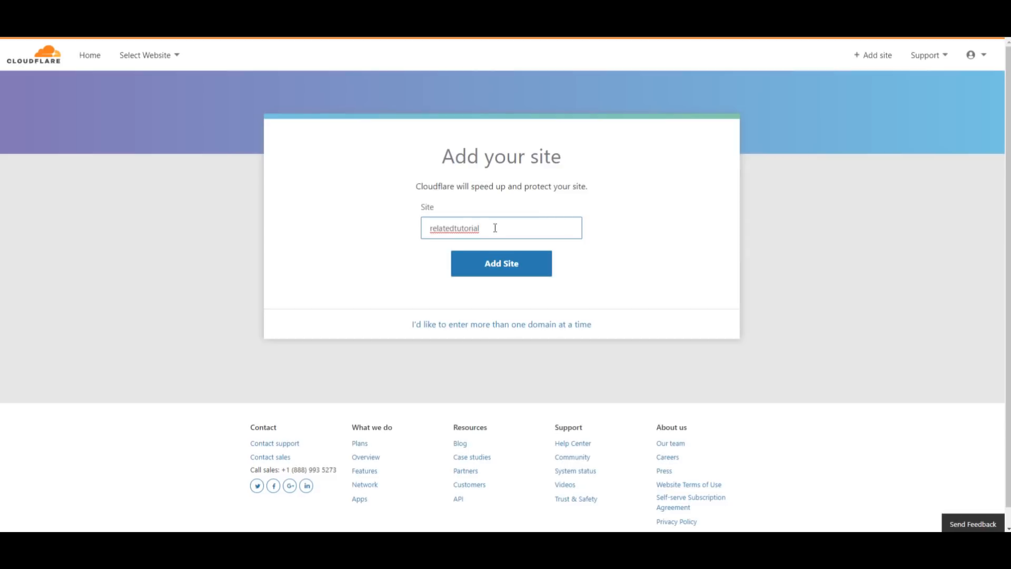
type("dom")
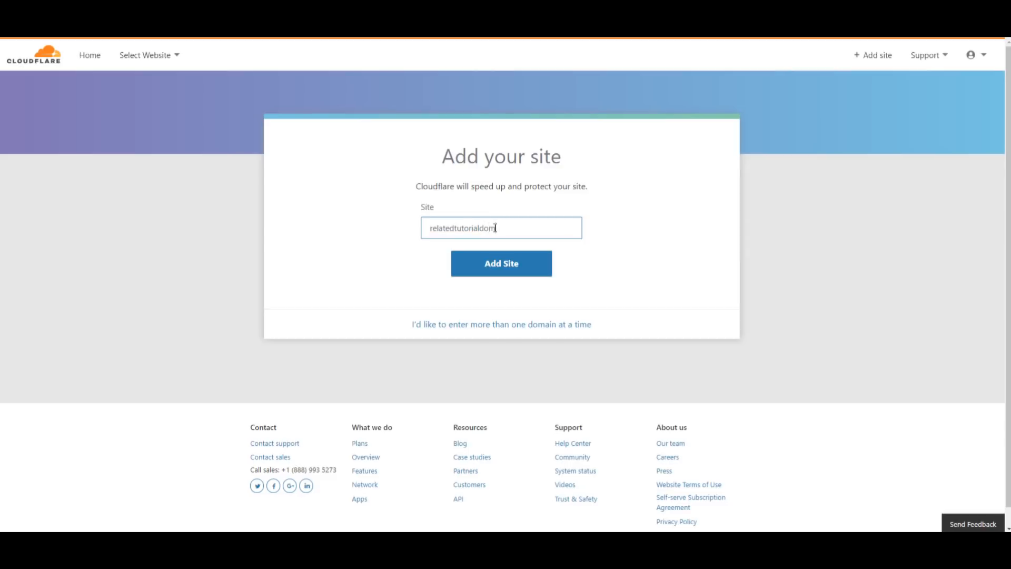
type("ain.")
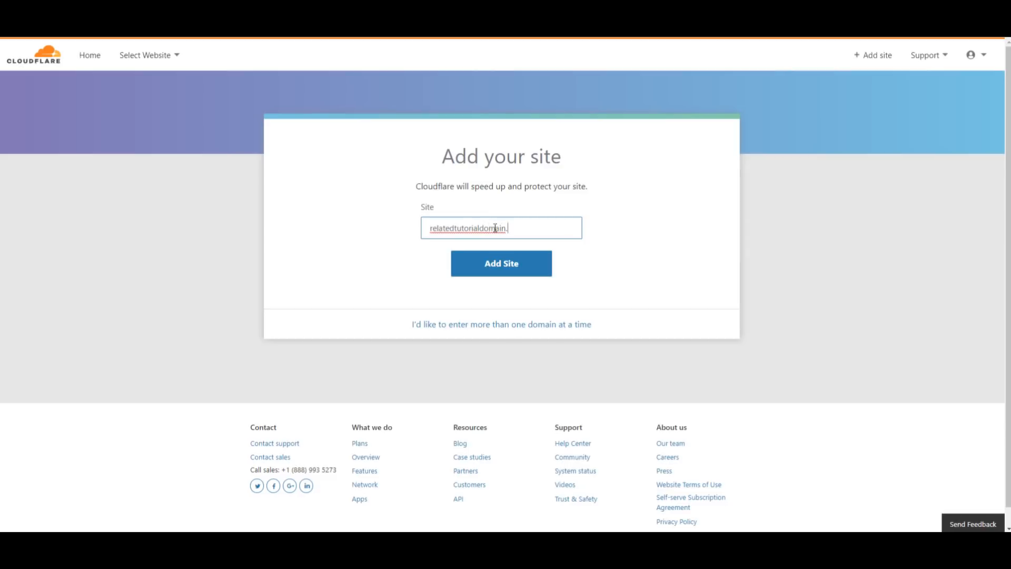
type(".tk")
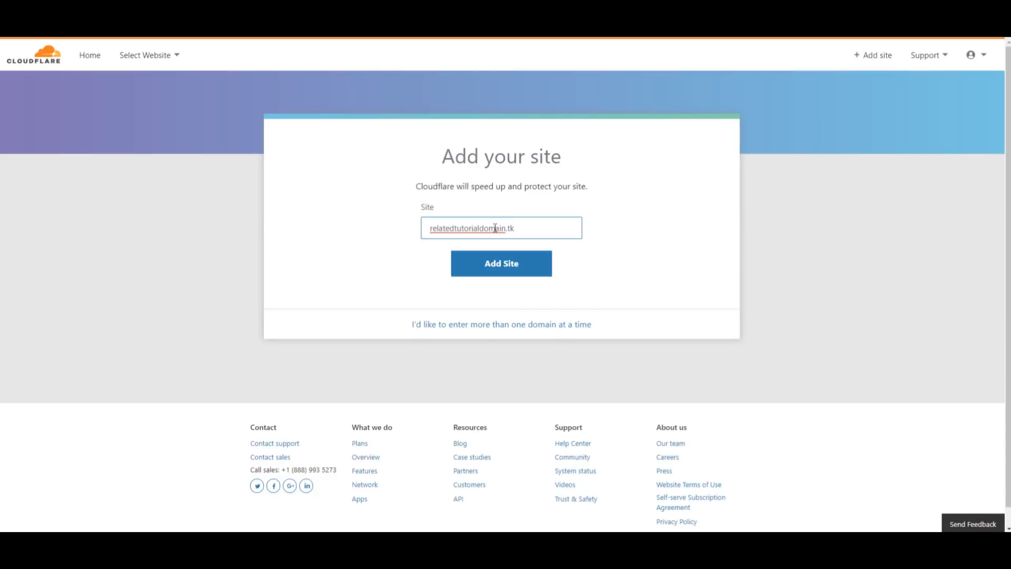
mouse_move(506, 277)
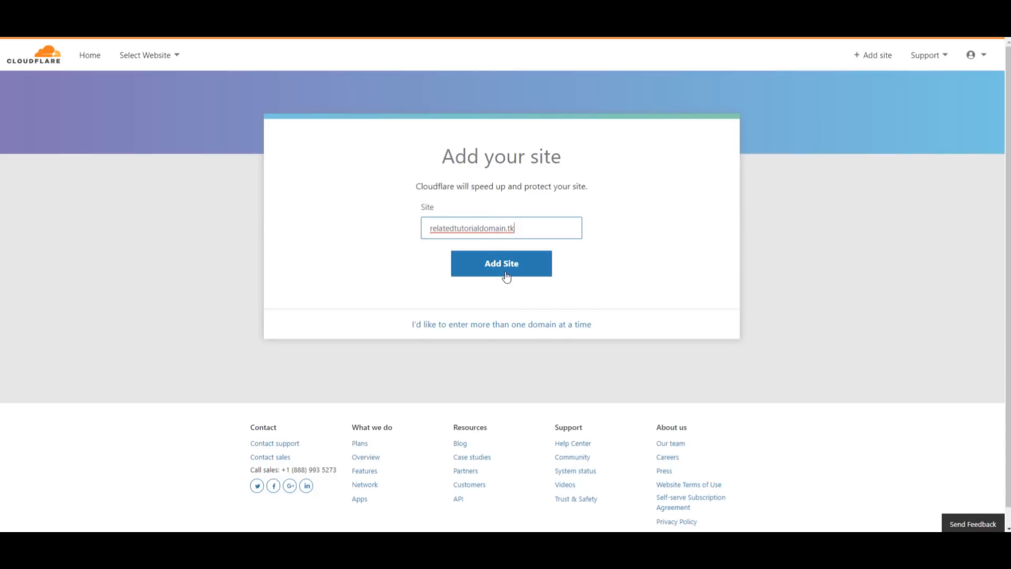
left_click(501, 263)
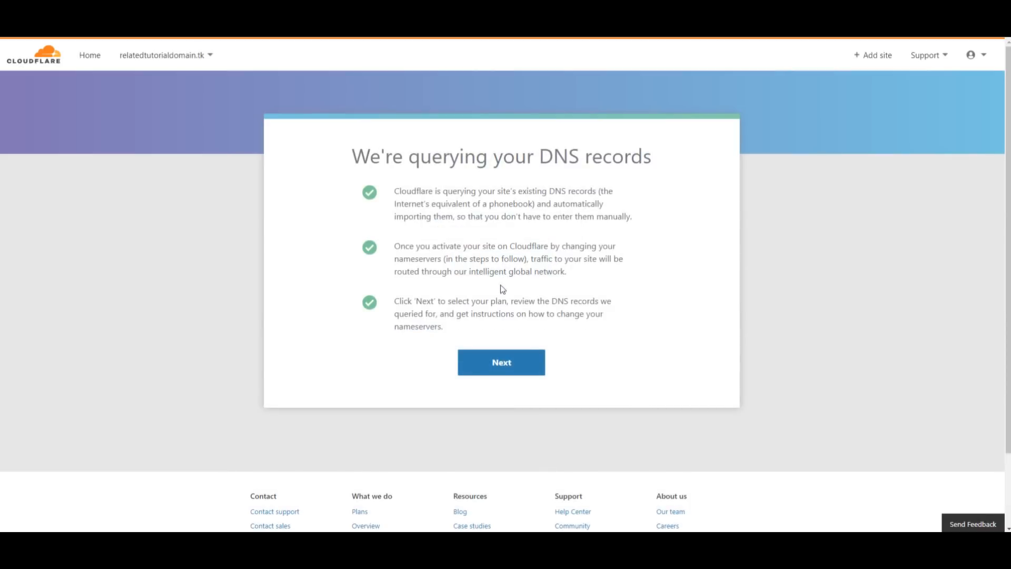
- Choose and confirm the FREE plan for relatedtutorialdomain.tk
left_click(501, 362)
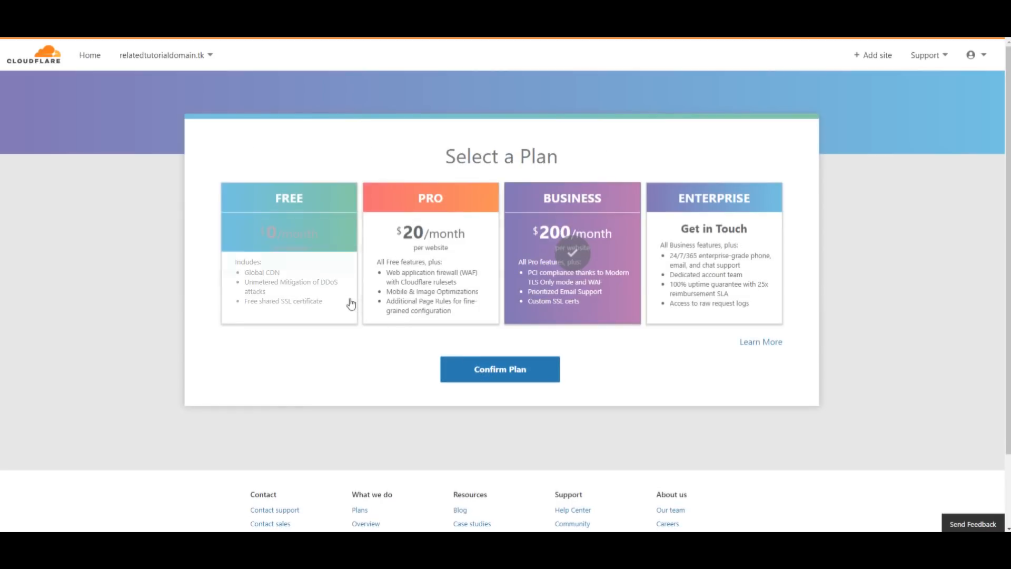
left_click(288, 232)
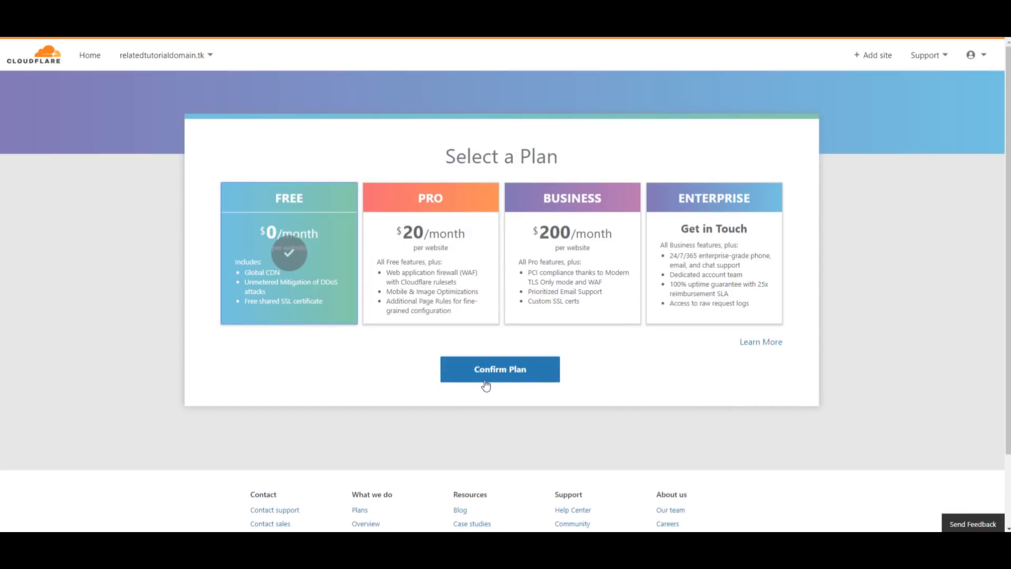
left_click(500, 369)
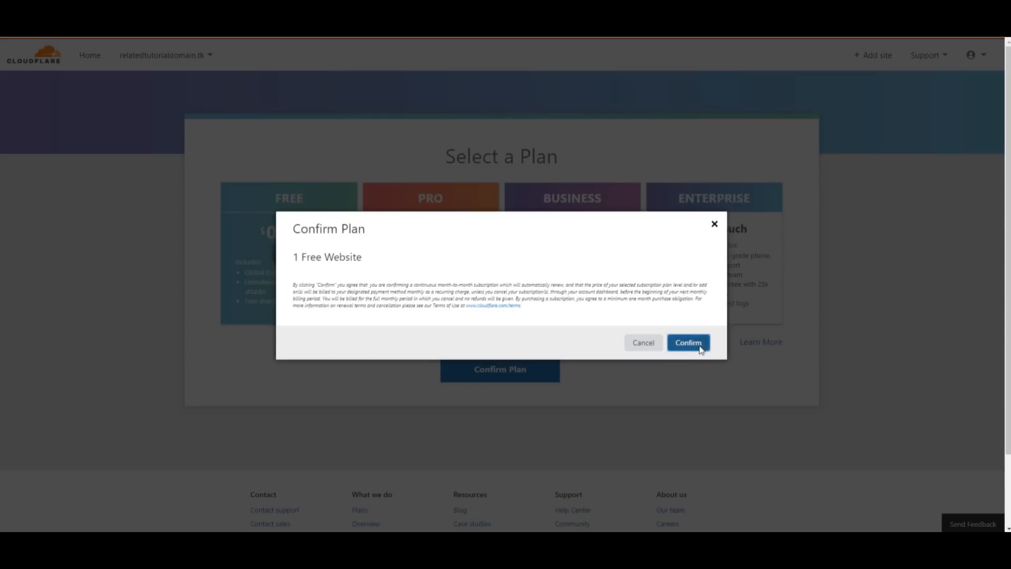
left_click(689, 343)
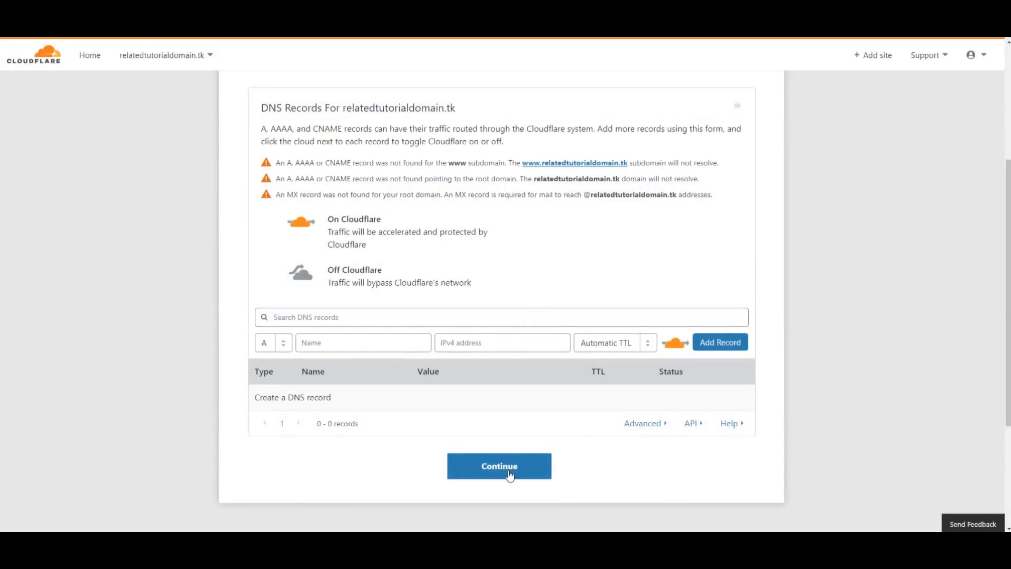
- Continue past the empty DNS records to the Change your Nameservers page
left_click(500, 465)
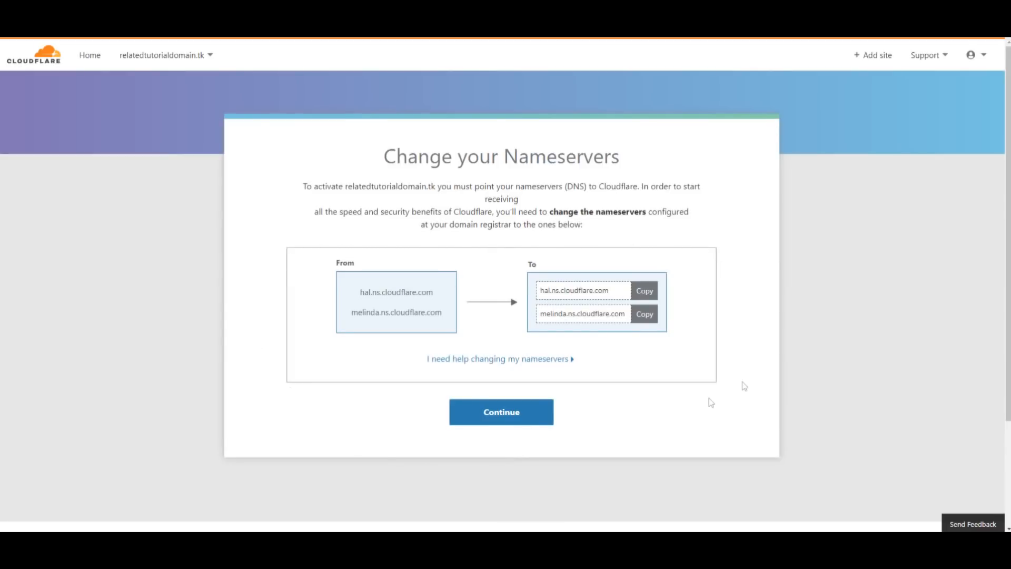
mouse_move(359, 301)
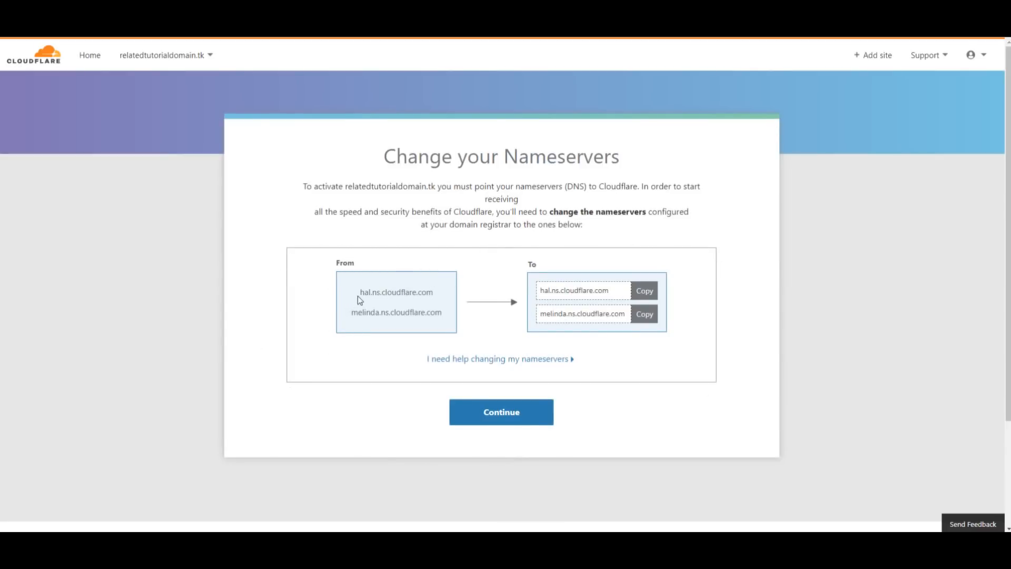
mouse_move(433, 404)
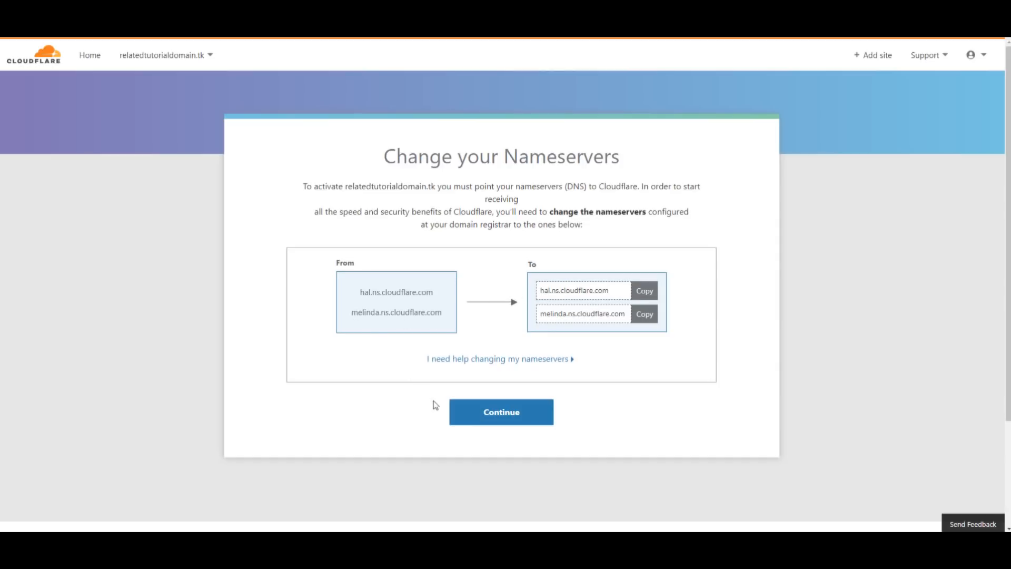
- Finish setup and recheck nameservers until the overview shows Status: Active
left_click(501, 411)
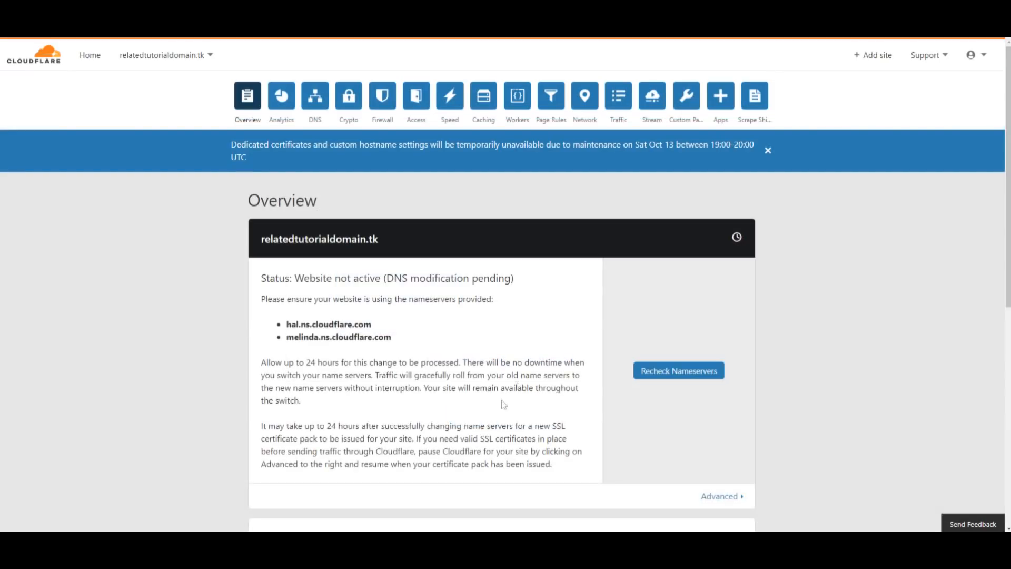
mouse_move(296, 224)
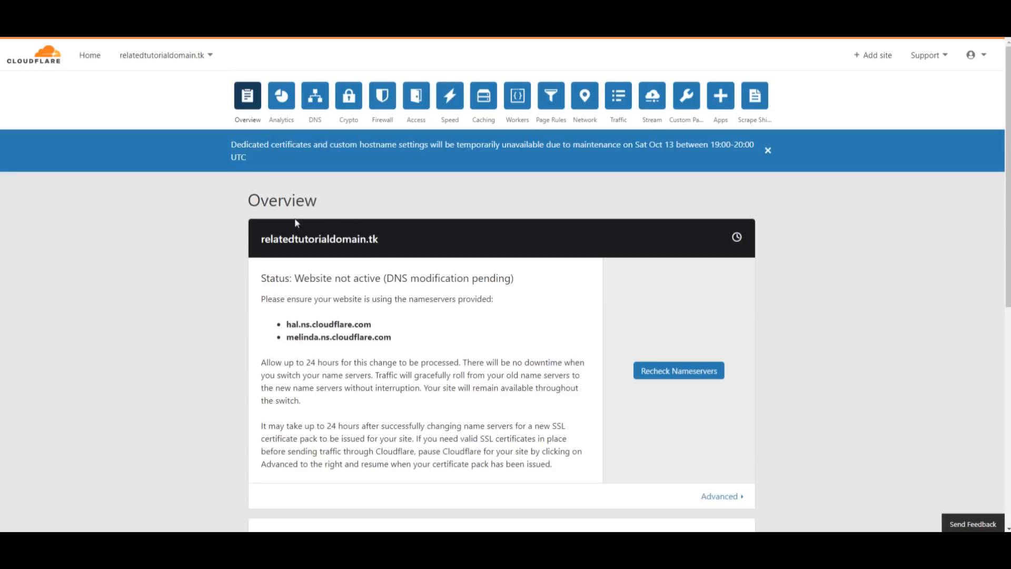
mouse_move(427, 347)
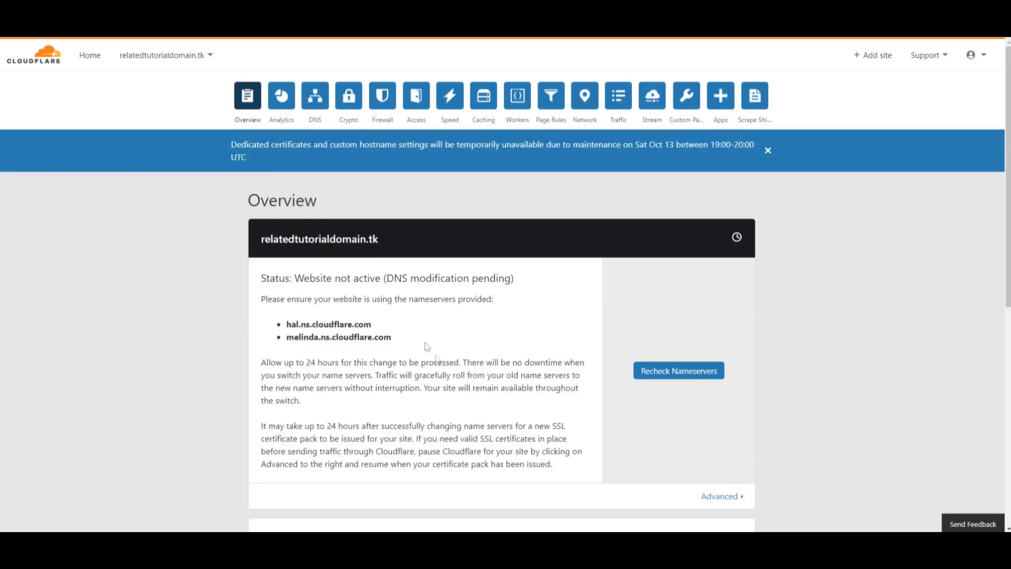
mouse_move(679, 371)
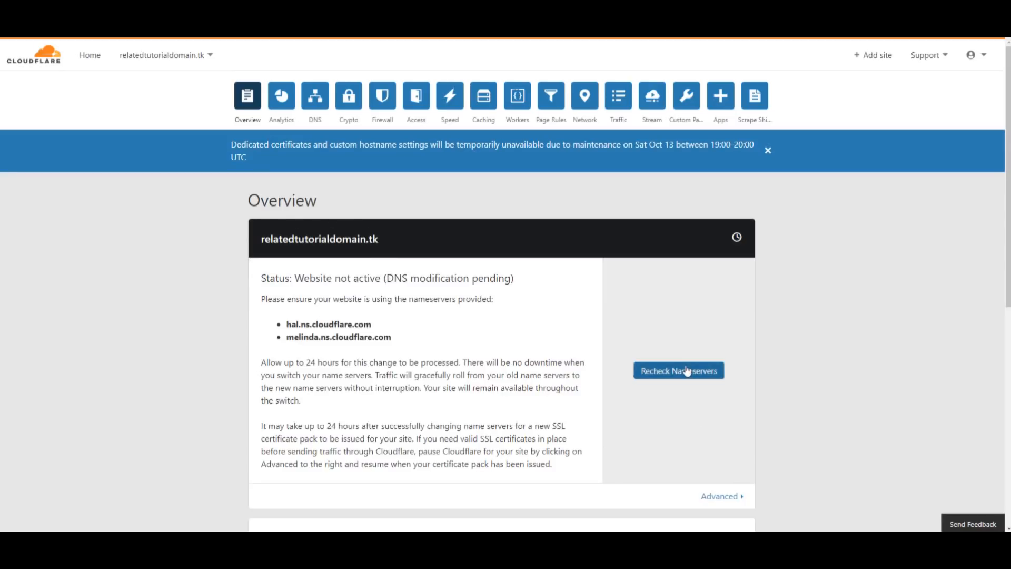
left_click(678, 370)
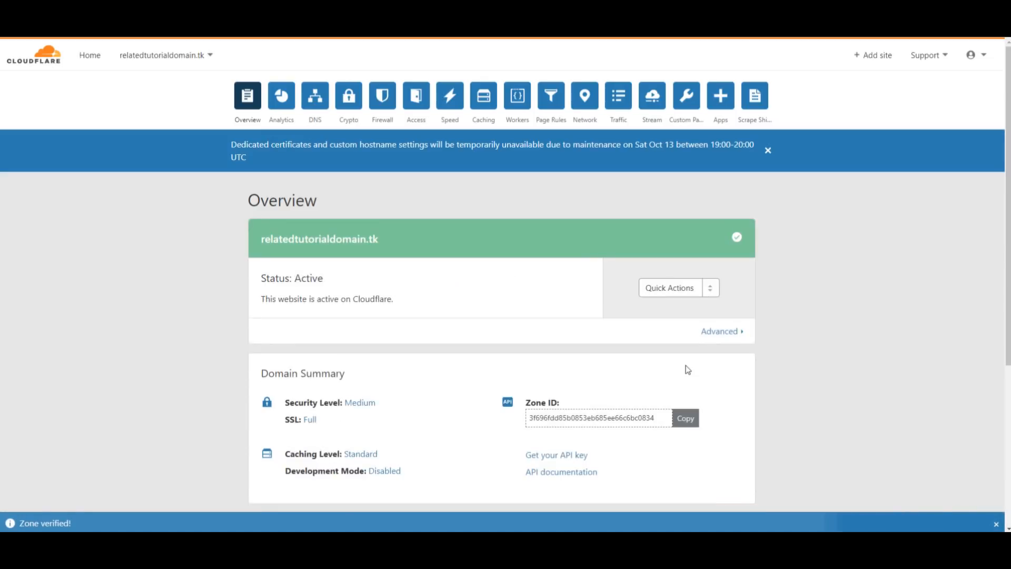